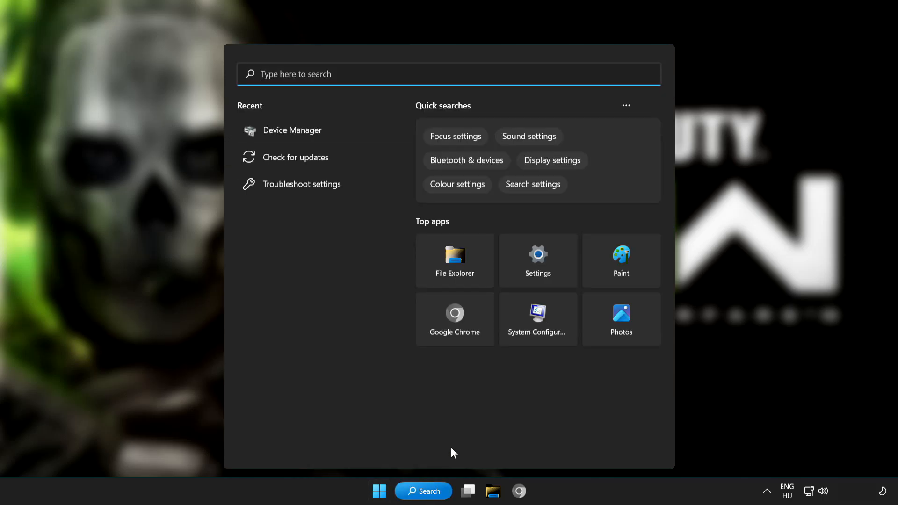
mouse_move(489, 73)
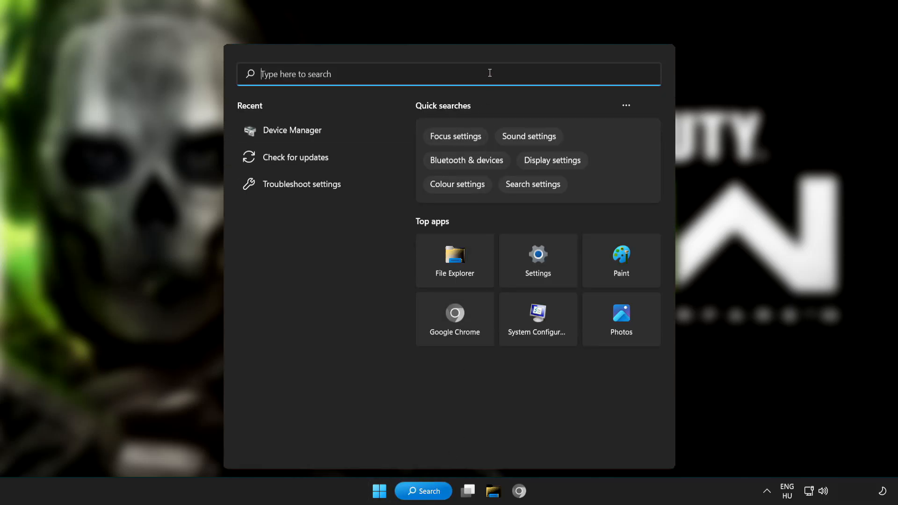
Search Windows for "device manager" so Device Manager appears as the best match
type("device m")
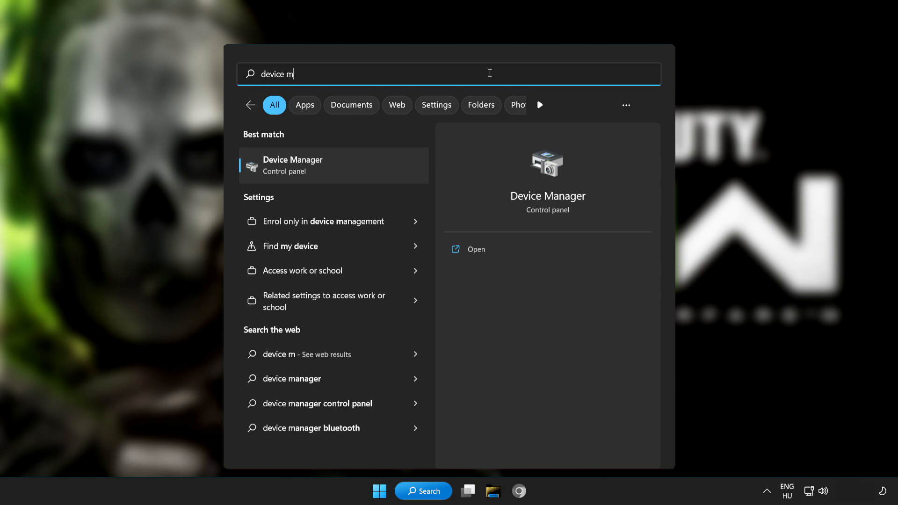
type("anager")
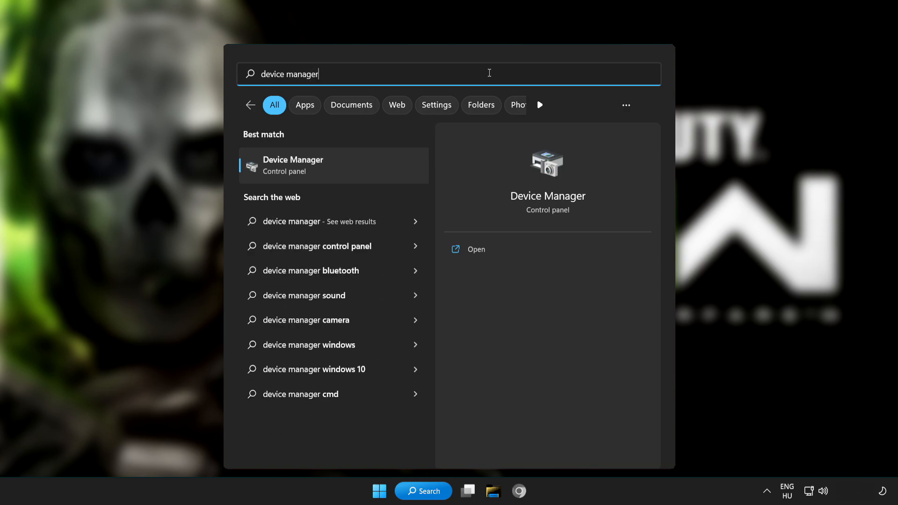
mouse_move(376, 169)
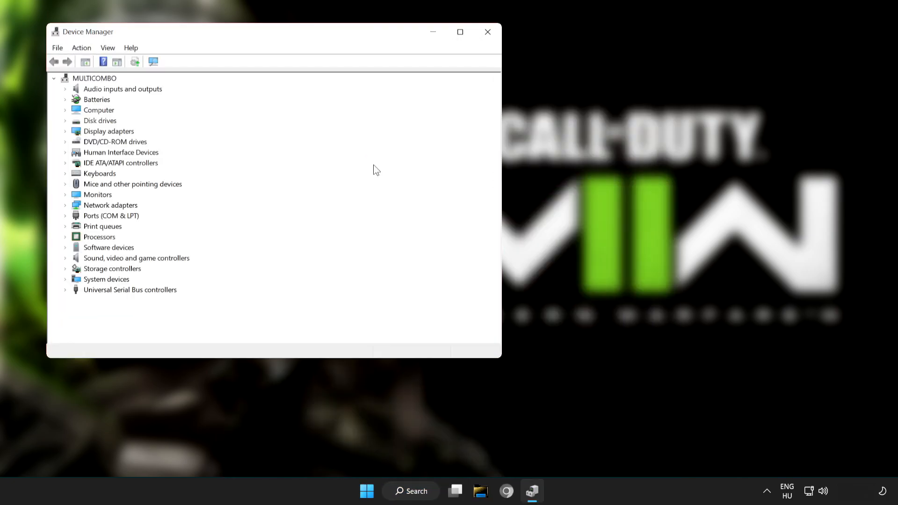
Maximize Device Manager and bring up actions for the VMware SVGA 3D adapter under Display adapters
left_click(460, 32)
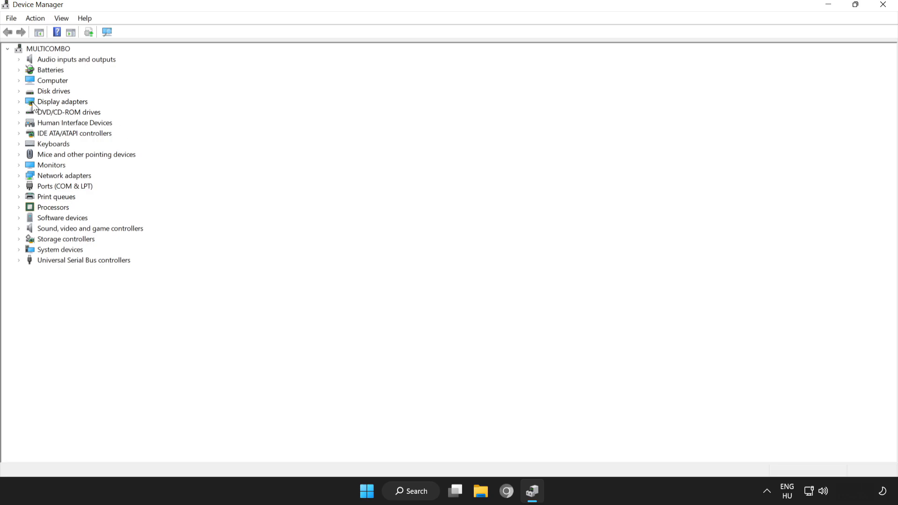
left_click(62, 101)
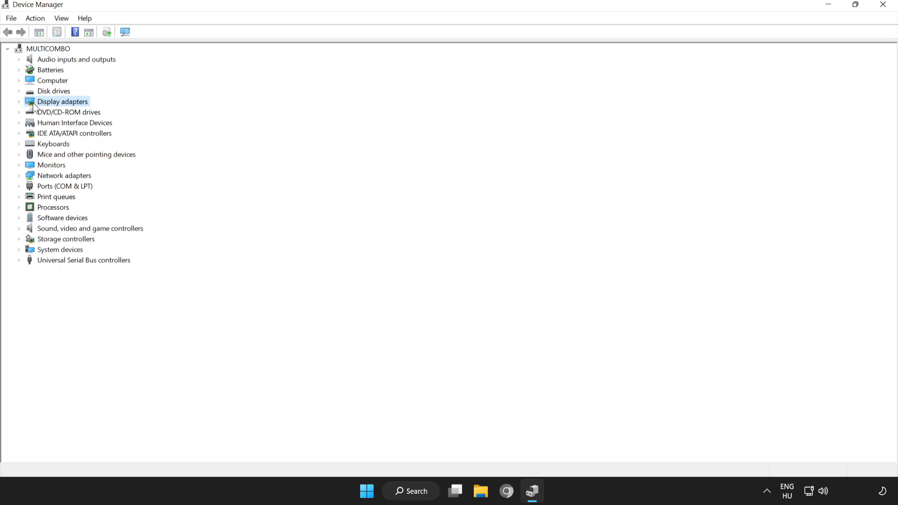
left_click(19, 102)
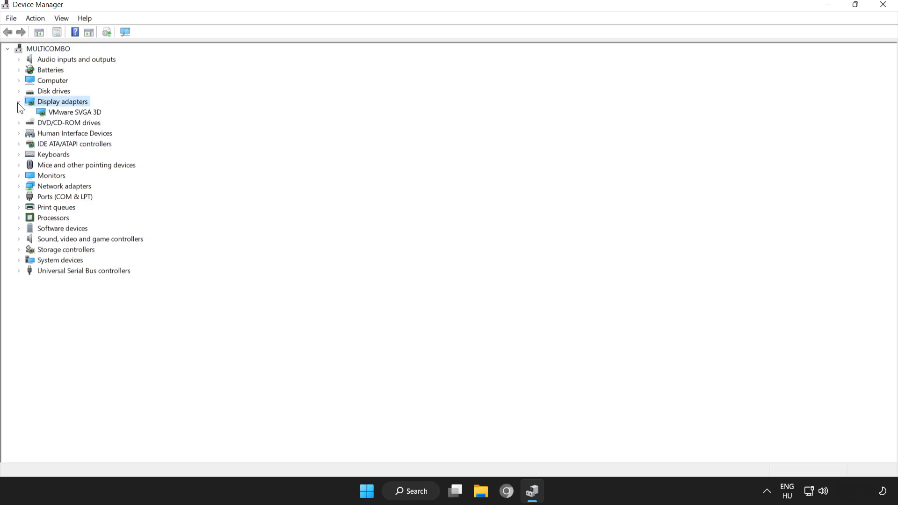
left_click(72, 112)
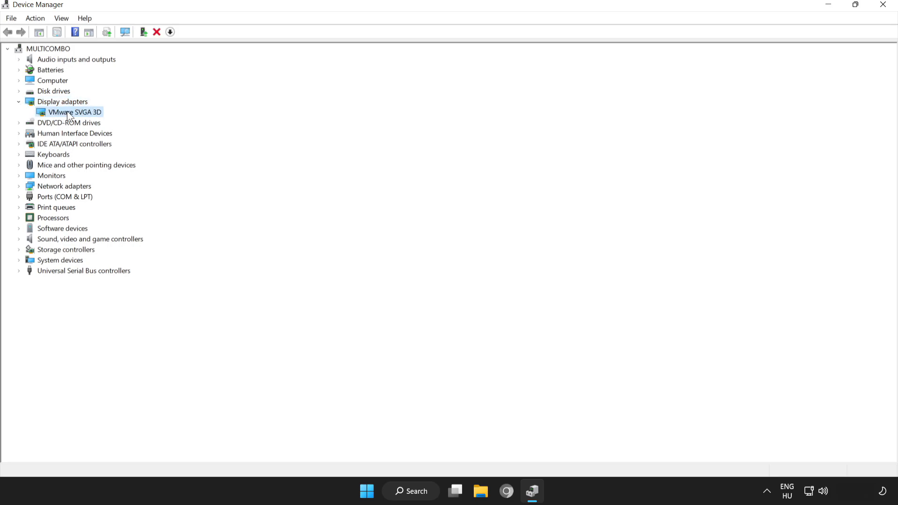
right_click(69, 112)
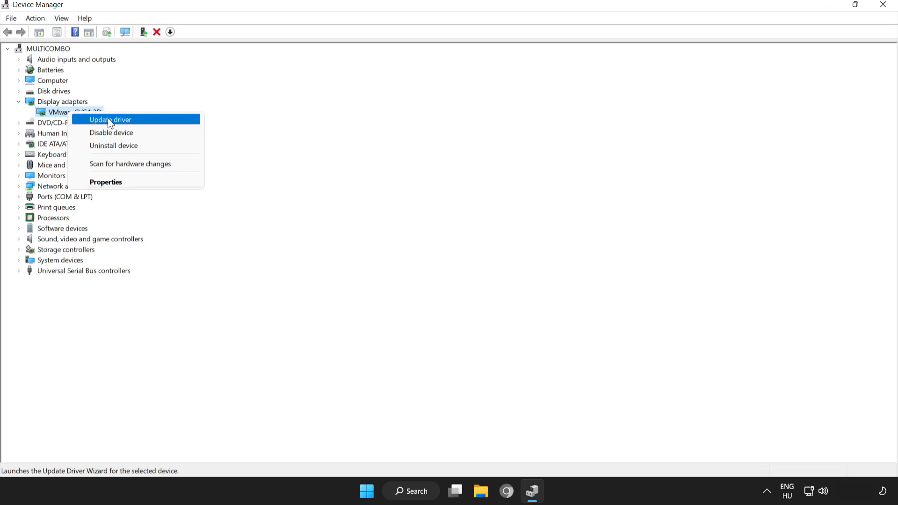
Update the VMware SVGA 3D driver via automatic search, confirm the best driver is installed, and close Device Manager
left_click(110, 120)
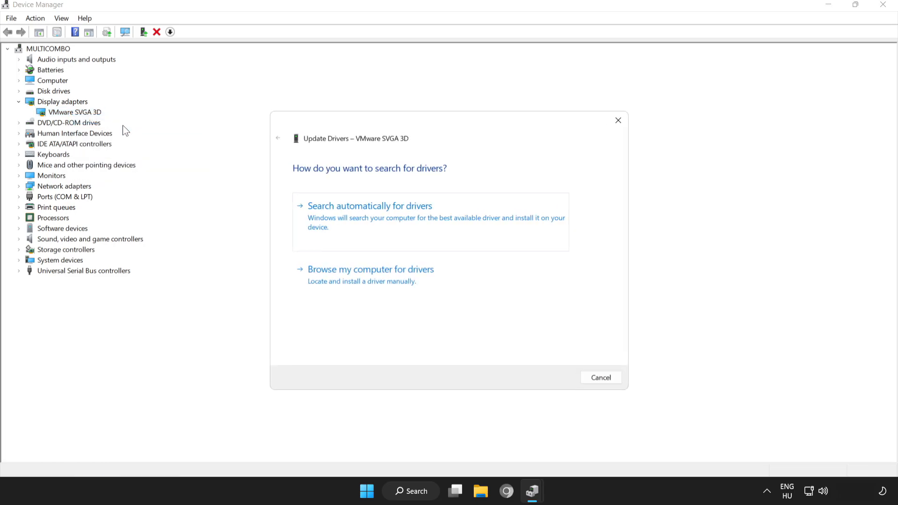
mouse_move(333, 213)
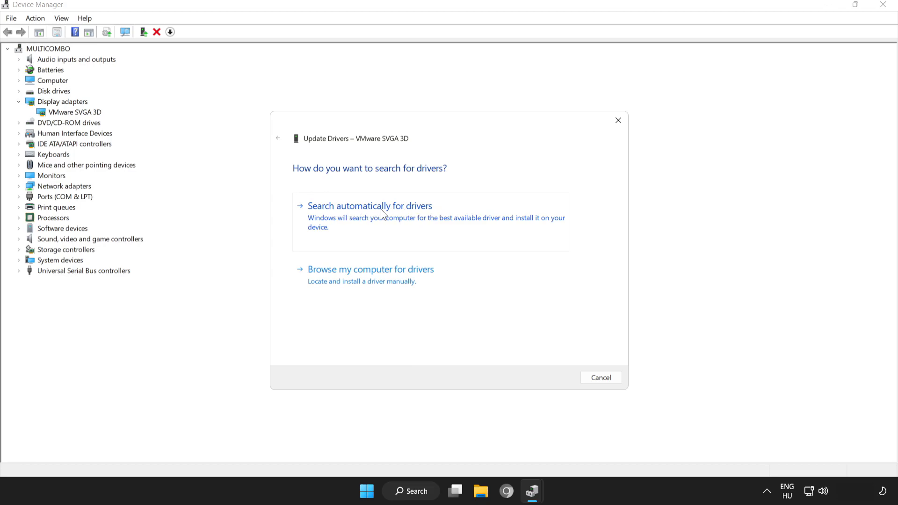
left_click(370, 206)
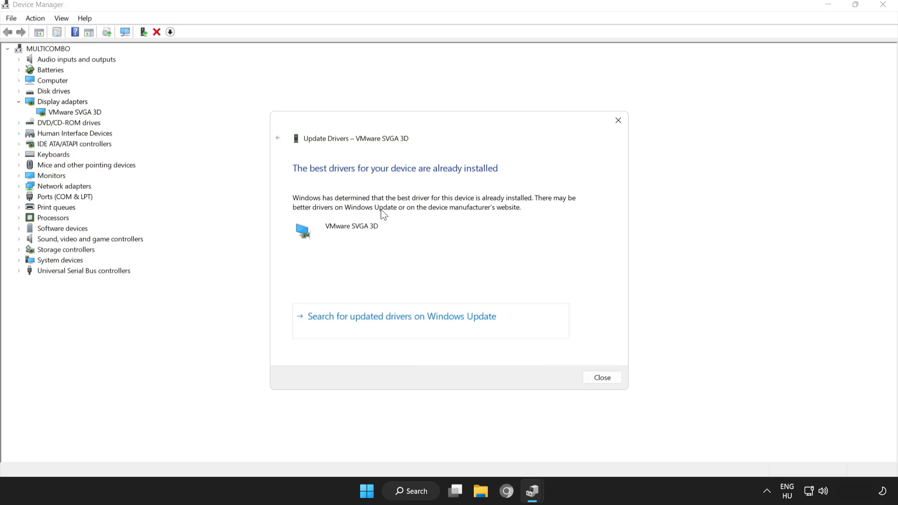
mouse_move(422, 178)
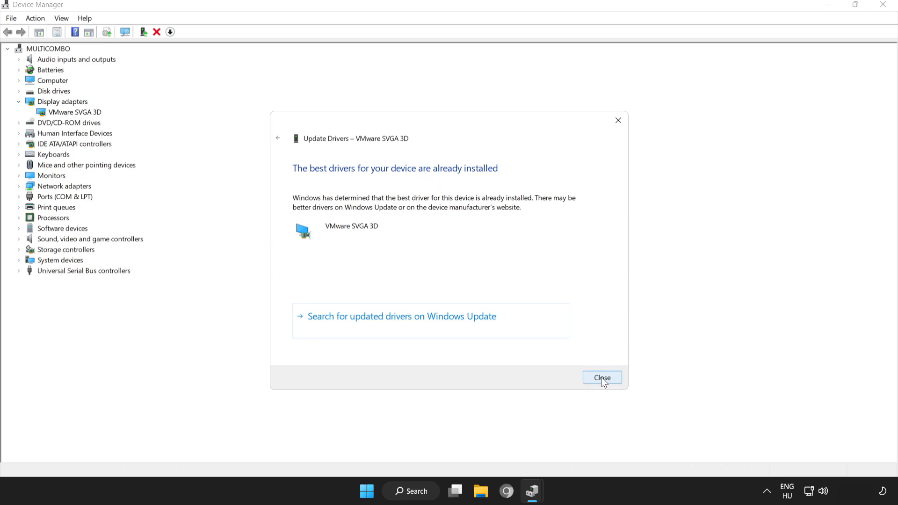
left_click(603, 377)
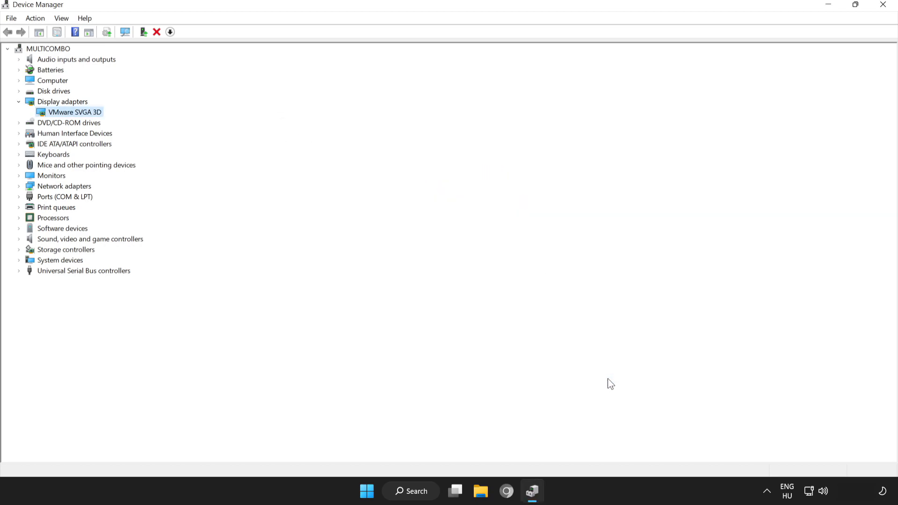
mouse_move(887, 23)
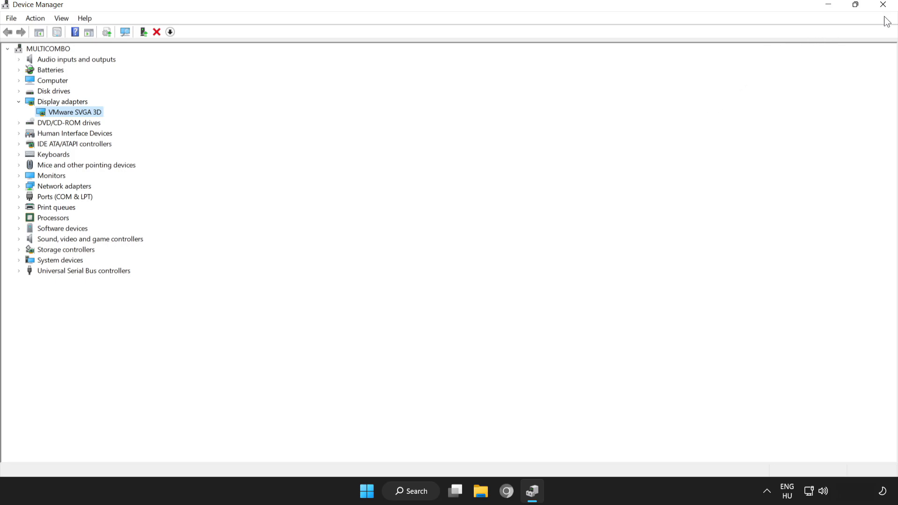
mouse_move(883, 5)
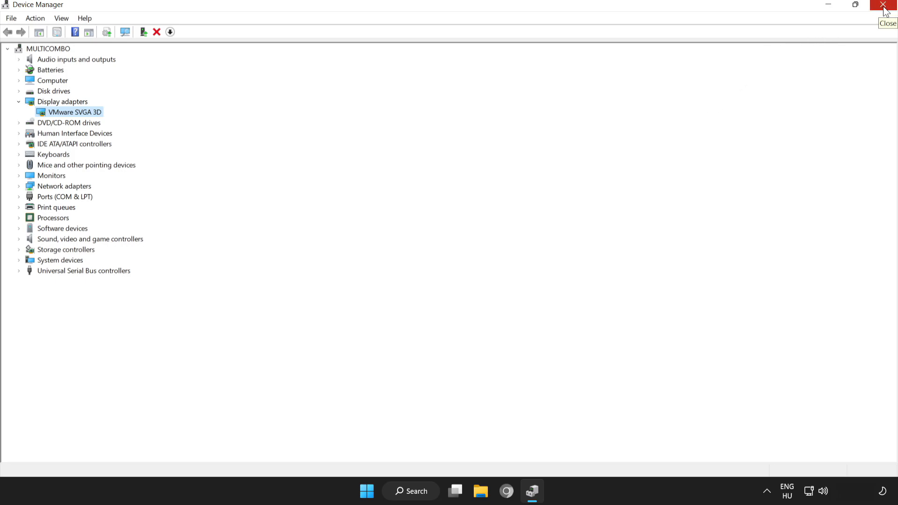
left_click(881, 4)
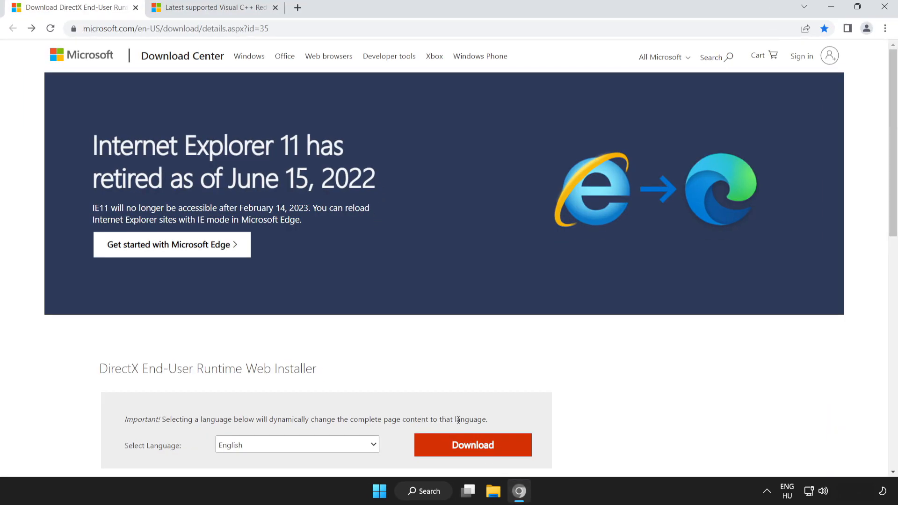
Download the DirectX End-User Runtime Web Installer (dxwebsetup.exe) from Microsoft Download Center
left_click(174, 28)
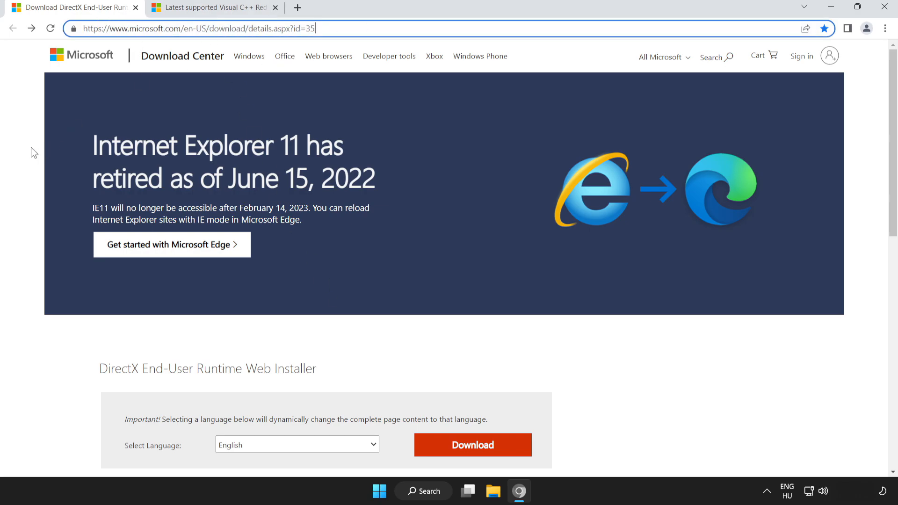
scroll("down", 3)
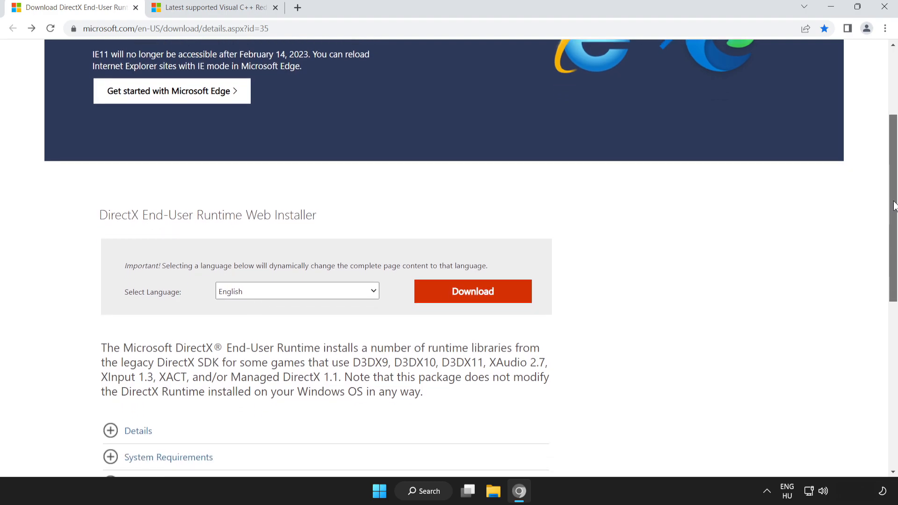
scroll("down", 3)
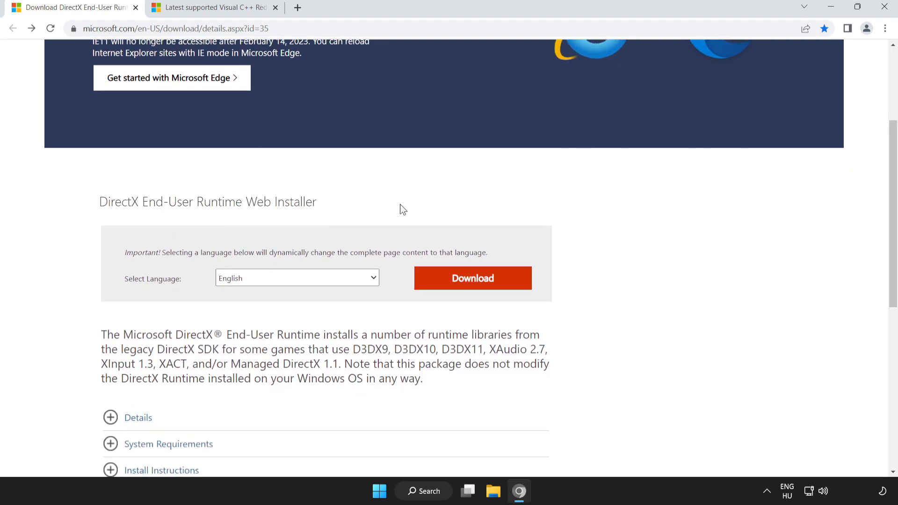
mouse_move(477, 288)
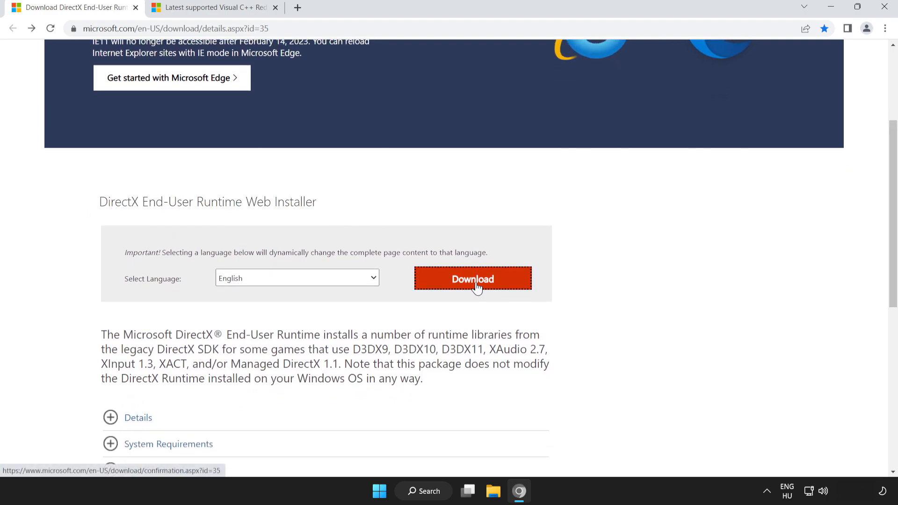
left_click(472, 279)
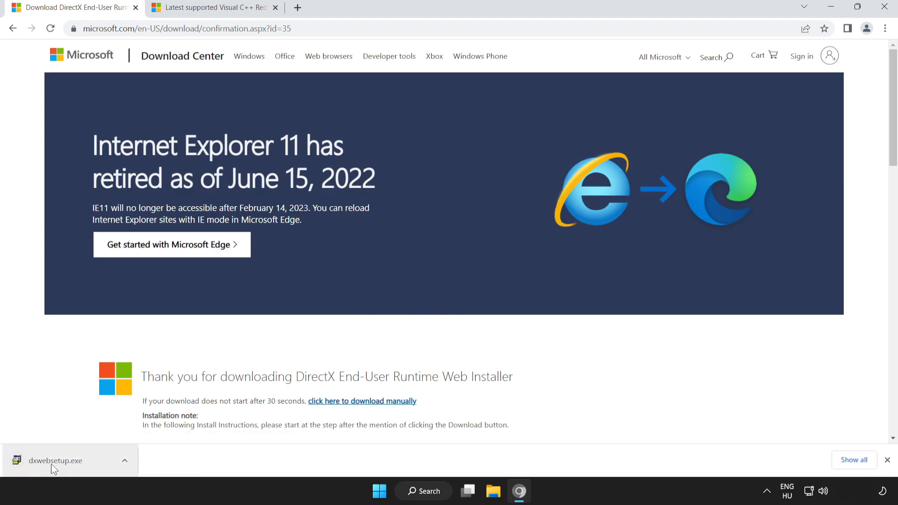
mouse_move(83, 469)
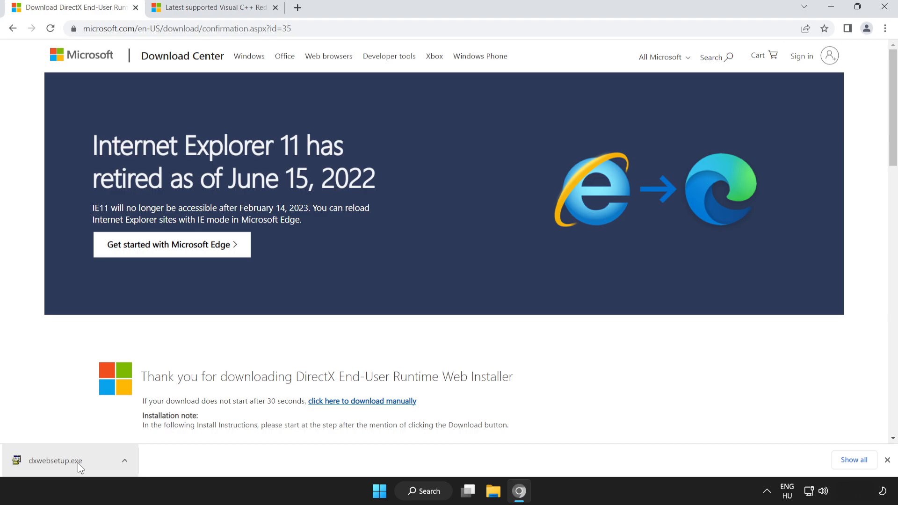
Run dxwebsetup.exe, accept the license, decline the Bing Bar, and finish DirectX setup reporting a newer version present
left_click(55, 460)
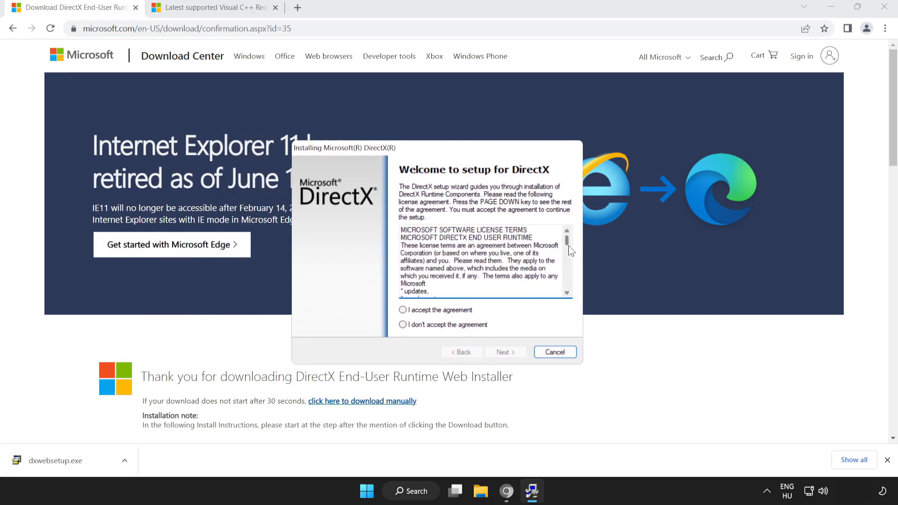
scroll("down", 3)
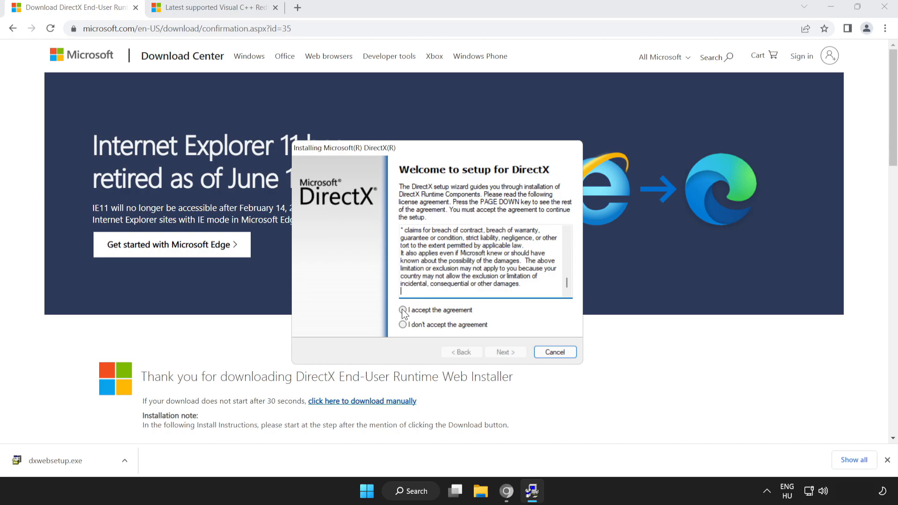
left_click(403, 310)
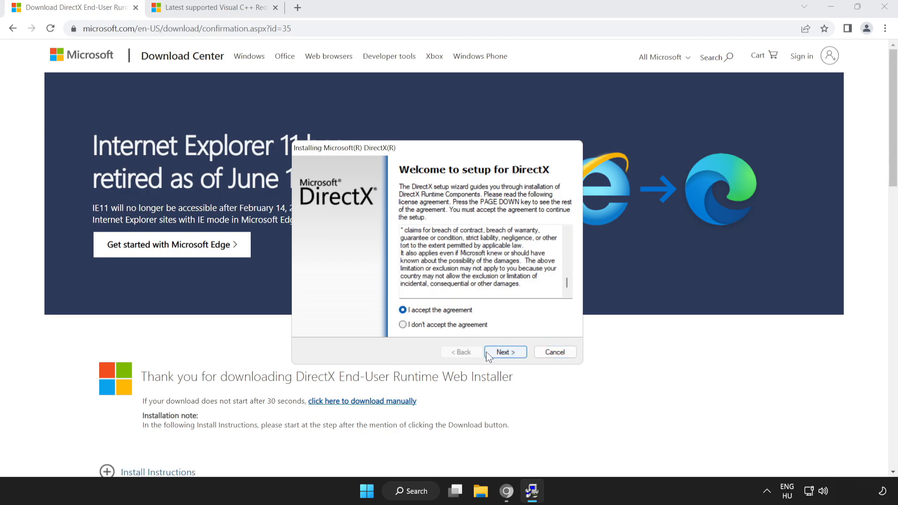
left_click(505, 351)
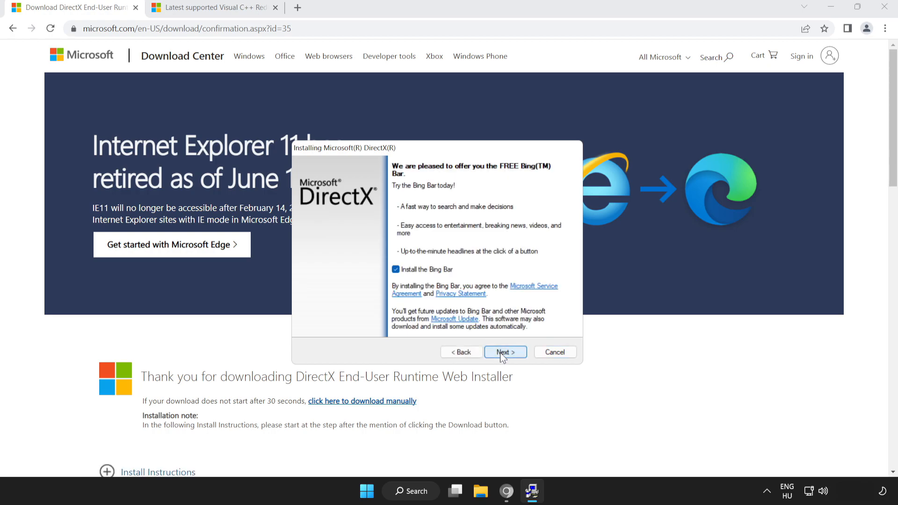
left_click(395, 269)
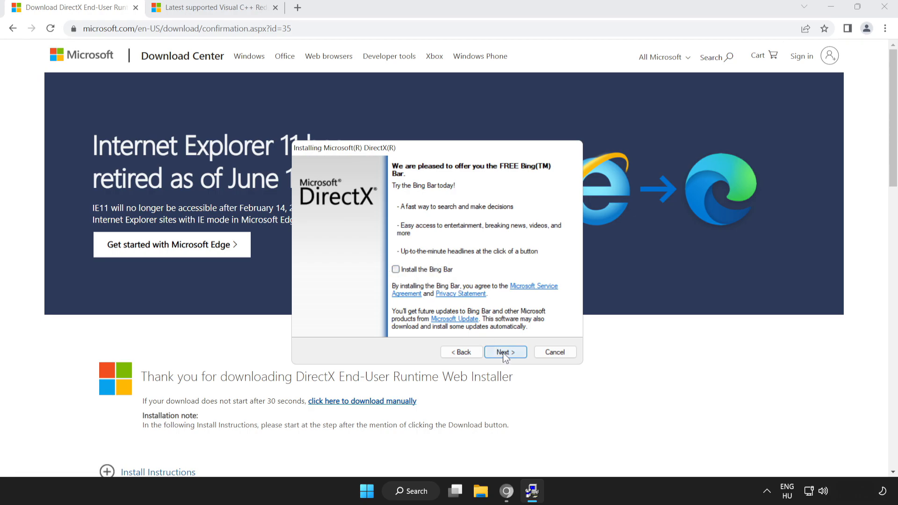
left_click(505, 351)
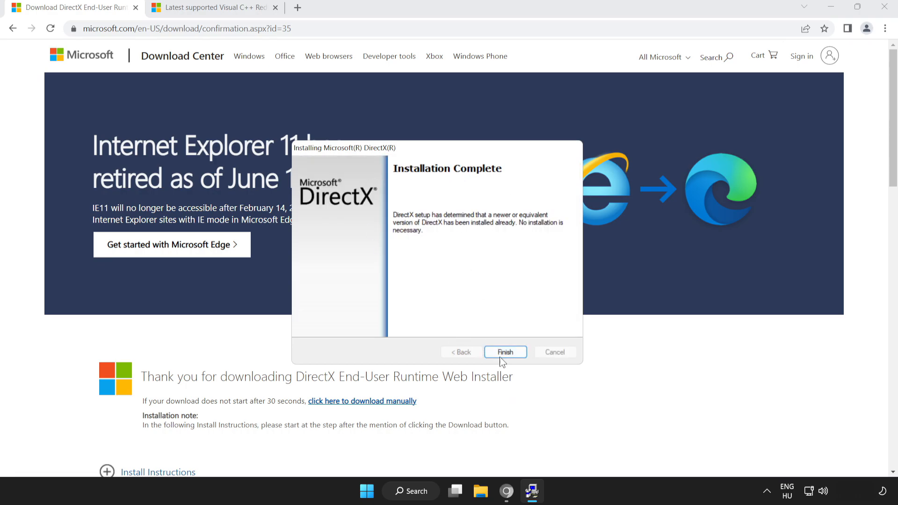
left_click(506, 352)
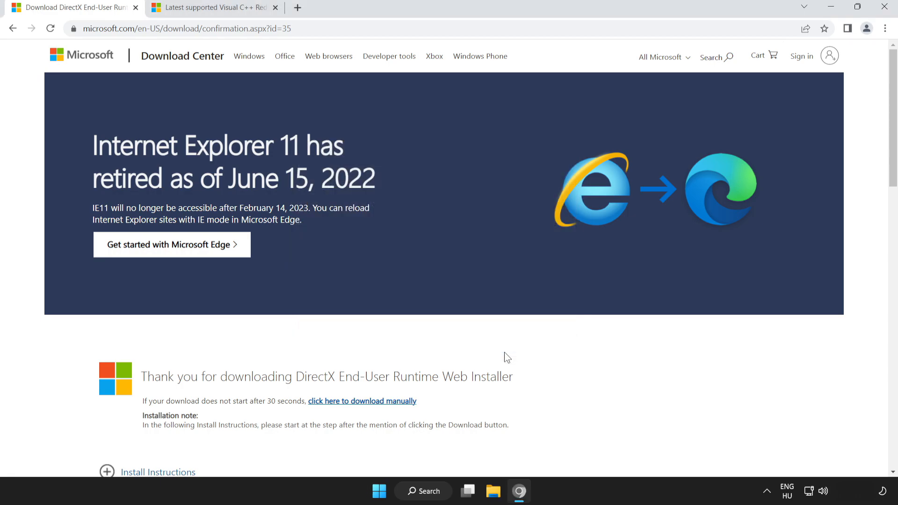
mouse_move(105, 103)
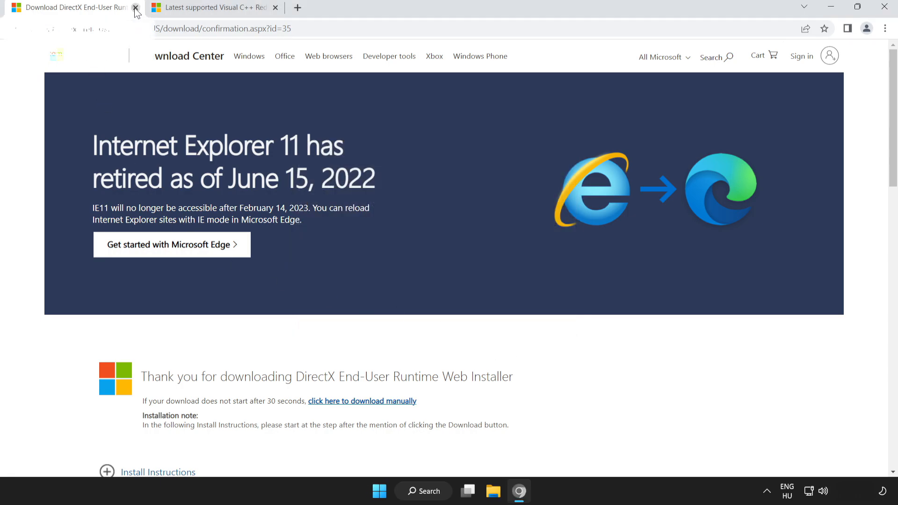
Close the DirectX tab and bring the Visual Studio 2015-2022 redistributable table into view on Microsoft Learn
left_click(135, 8)
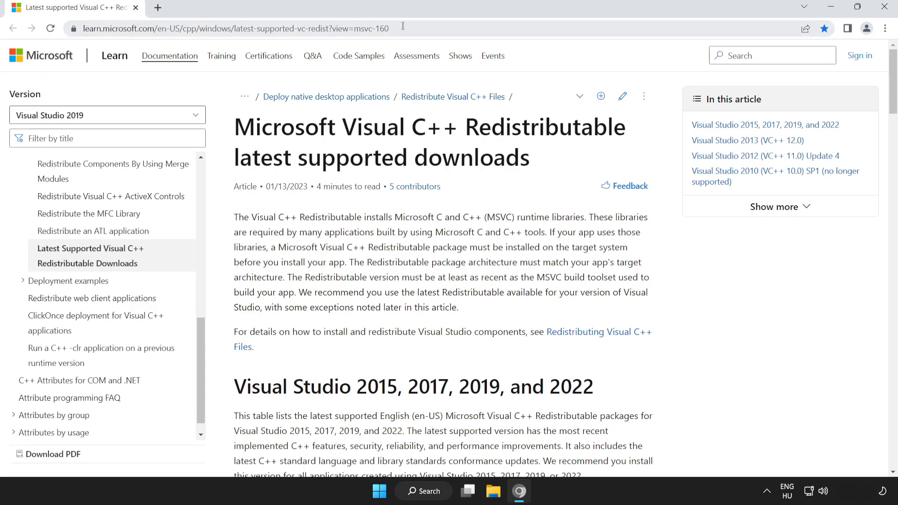
left_click(234, 29)
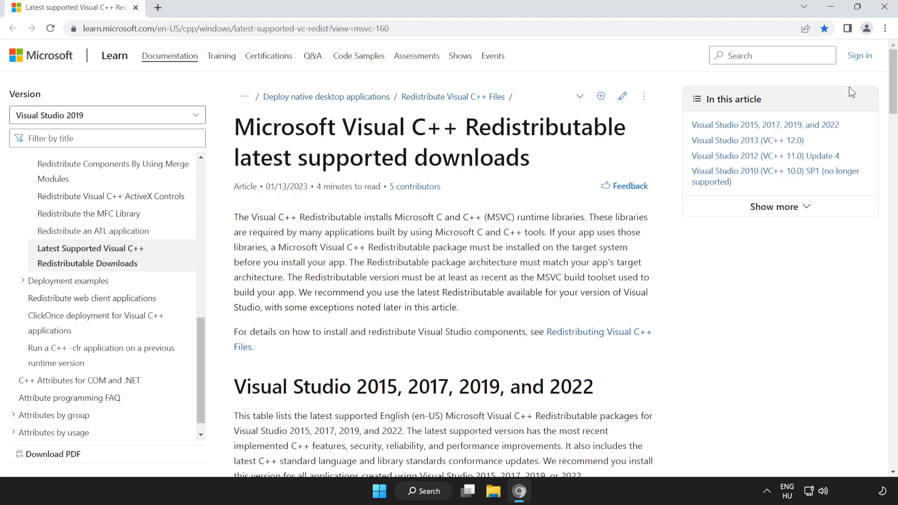
scroll("down", 3)
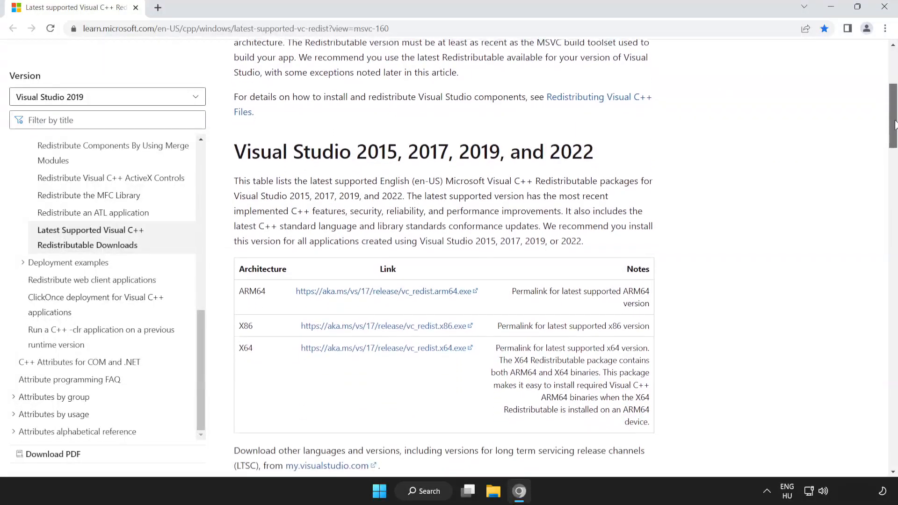
scroll("down", 3)
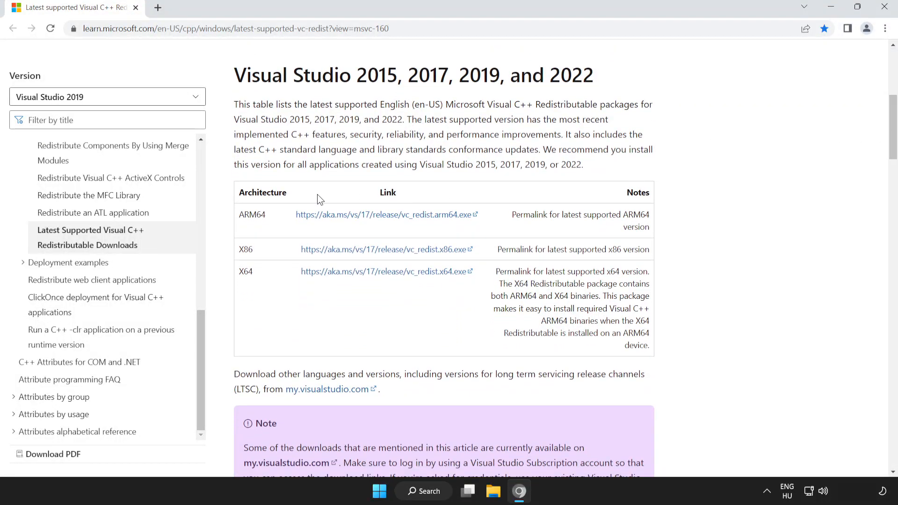
left_click_drag(240, 214, 548, 283)
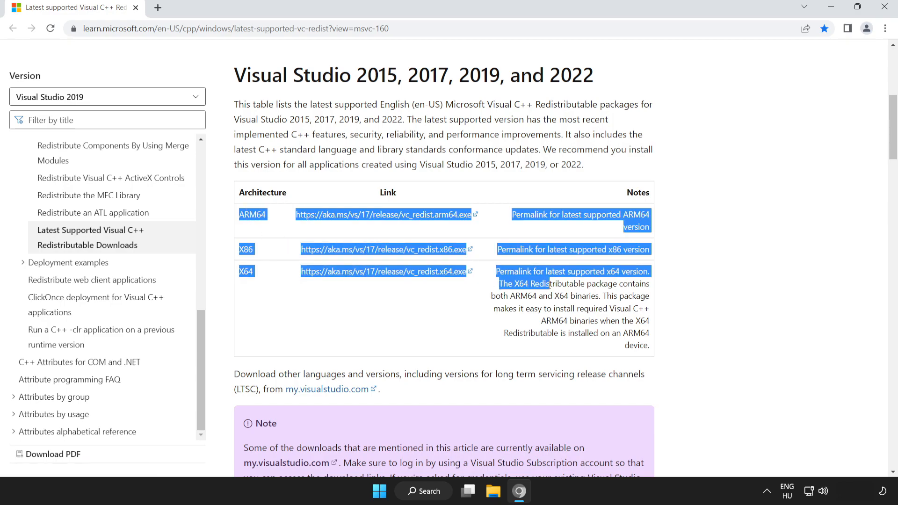
Download the ARM64, x86 and x64 vc_redist packages
left_click(375, 220)
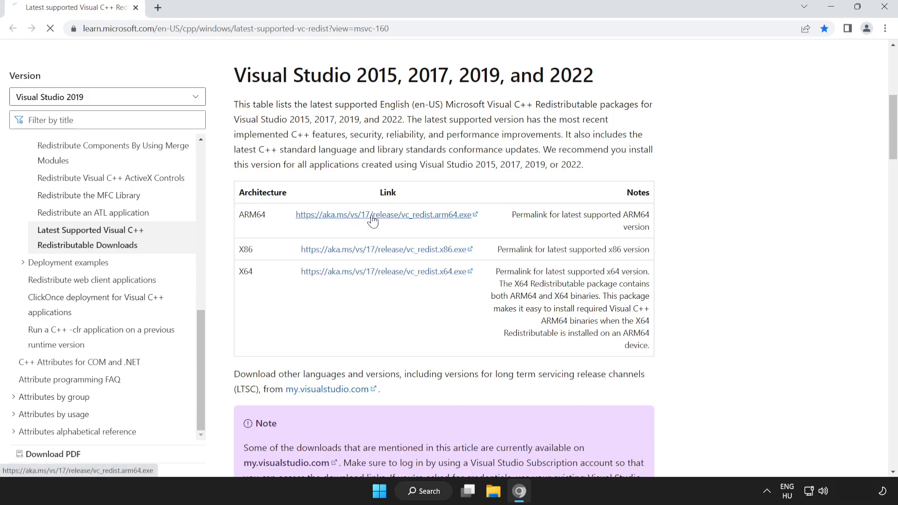
left_click(374, 215)
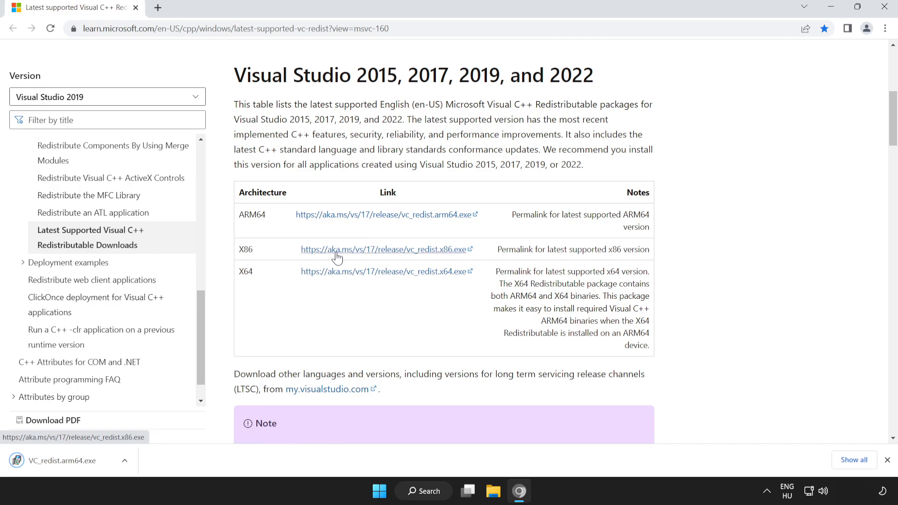
left_click(384, 249)
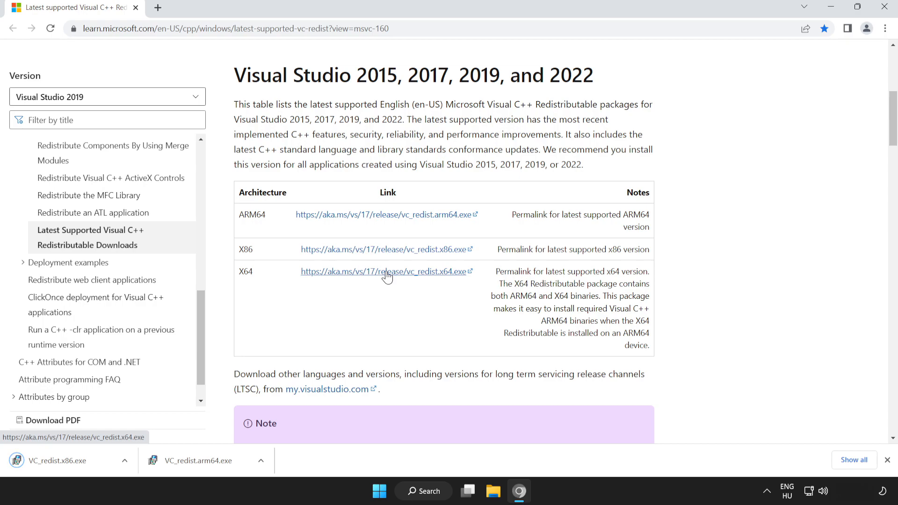
left_click(386, 272)
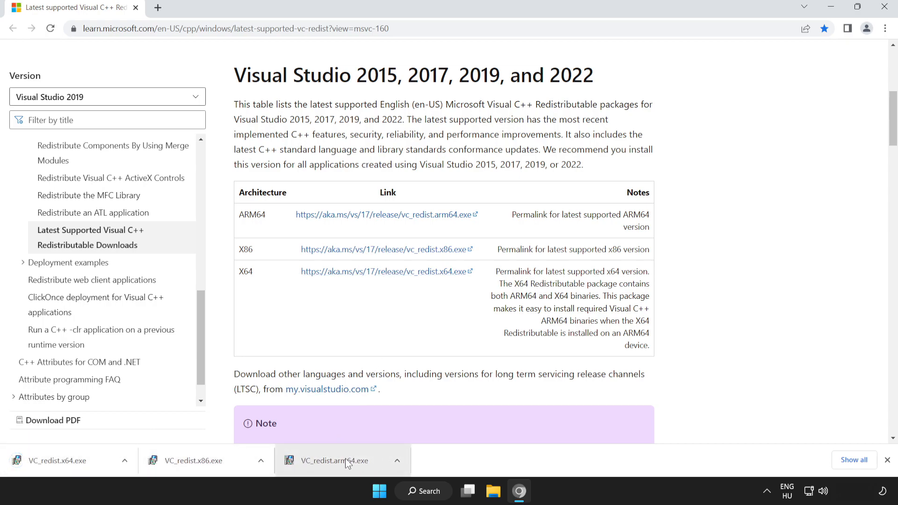
Run VC_redist.arm64.exe with license accepted; it fails as unsupported on this processor, then close it
left_click(345, 461)
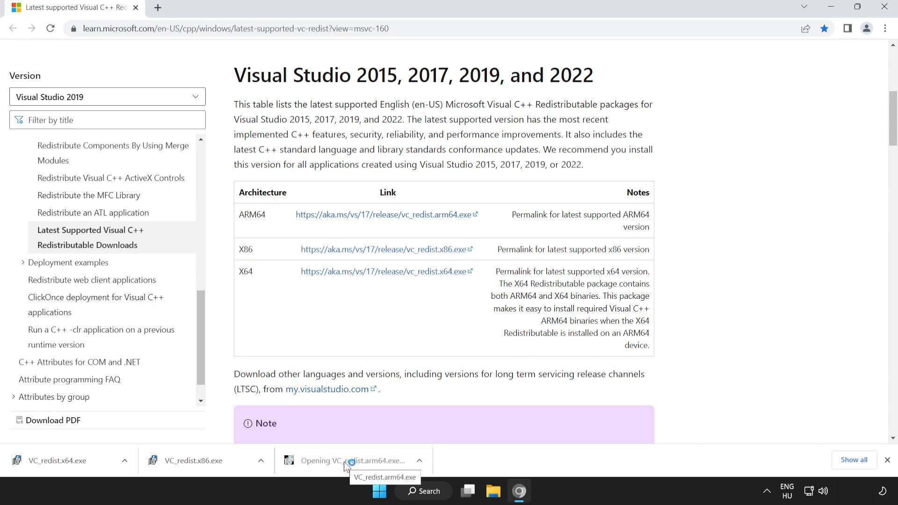
left_click(352, 460)
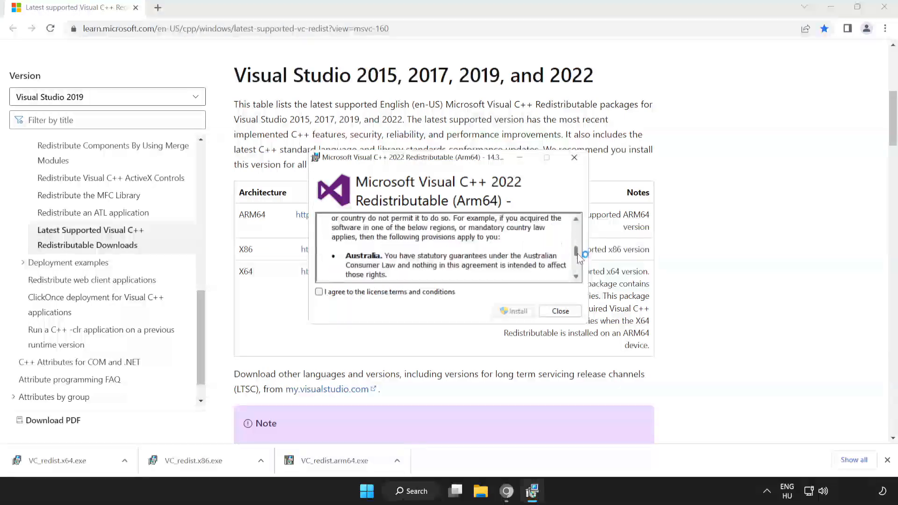
scroll("down", 3)
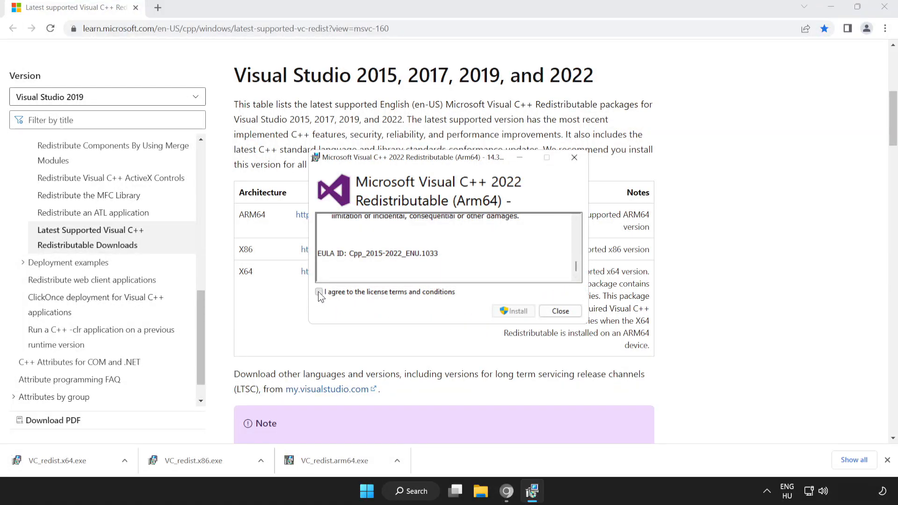
left_click(319, 292)
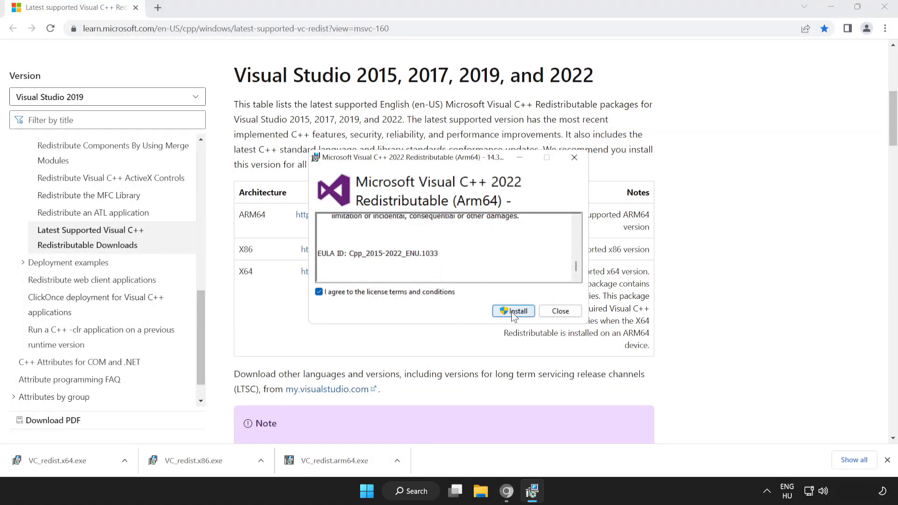
left_click(513, 311)
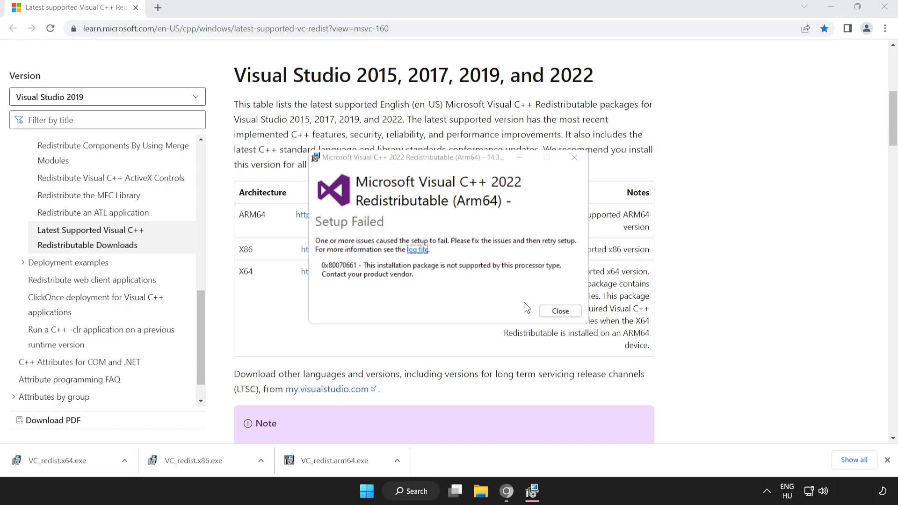
left_click(561, 311)
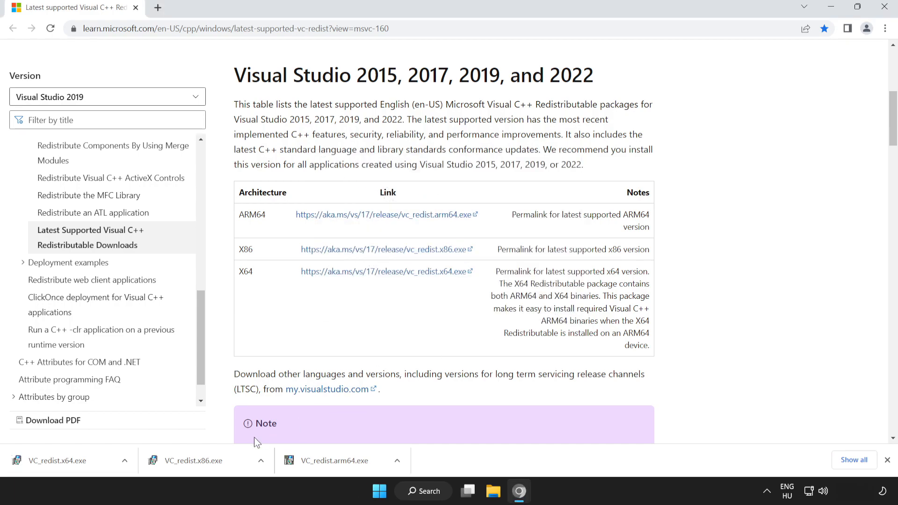
Install the x86 Visual C++ 2015-2022 Redistributable 14.34.31931 and close its setup
left_click(193, 460)
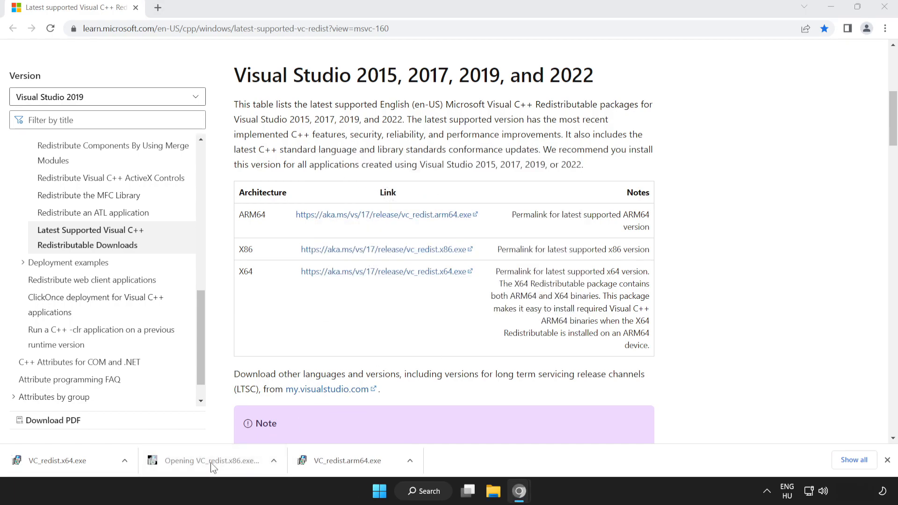
left_click(208, 461)
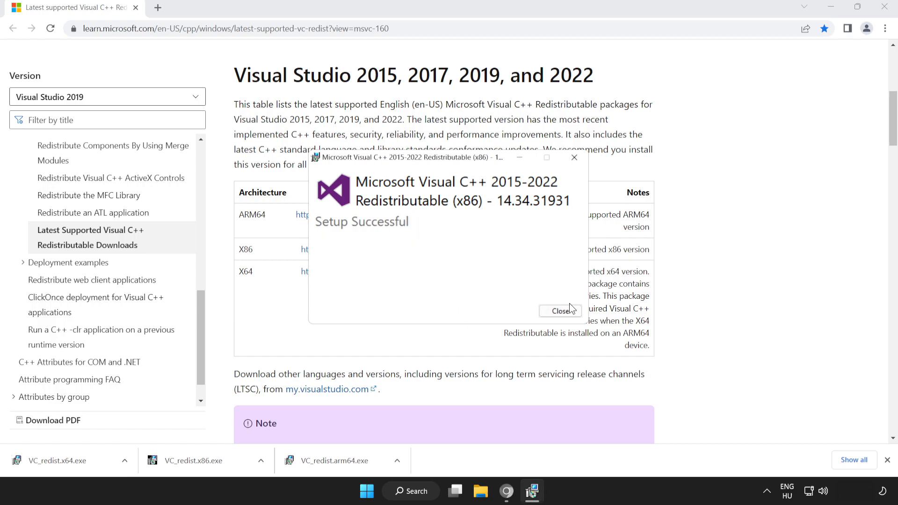
left_click(560, 311)
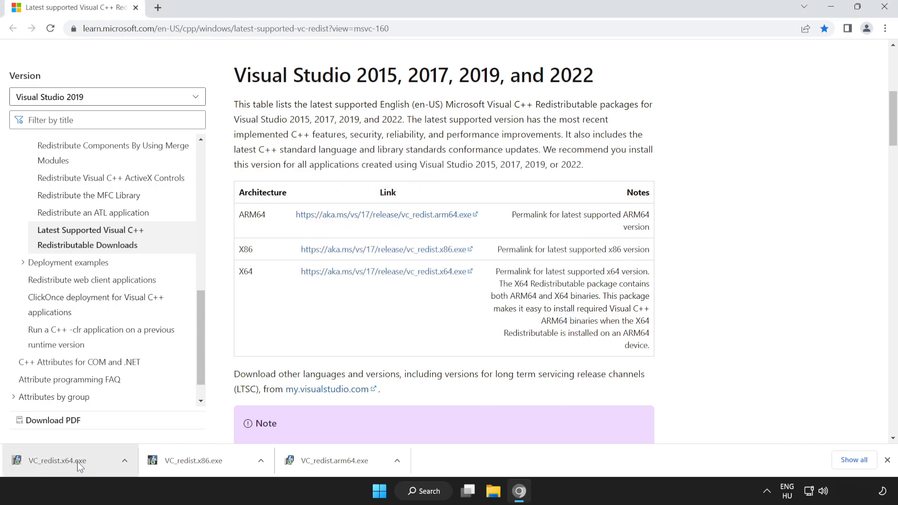
Install the x64 Visual C++ 2015-2022 Redistributable 14.34.31931 and close setup without restarting
left_click(57, 460)
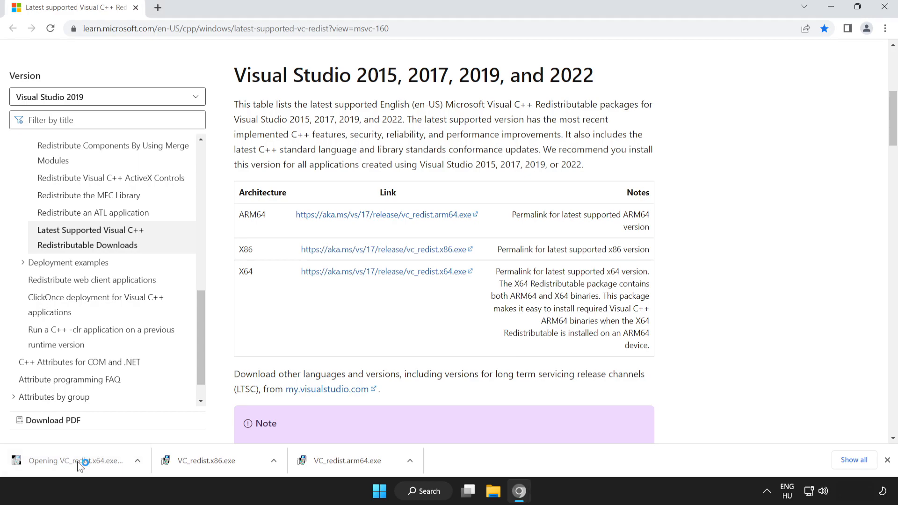
left_click(76, 460)
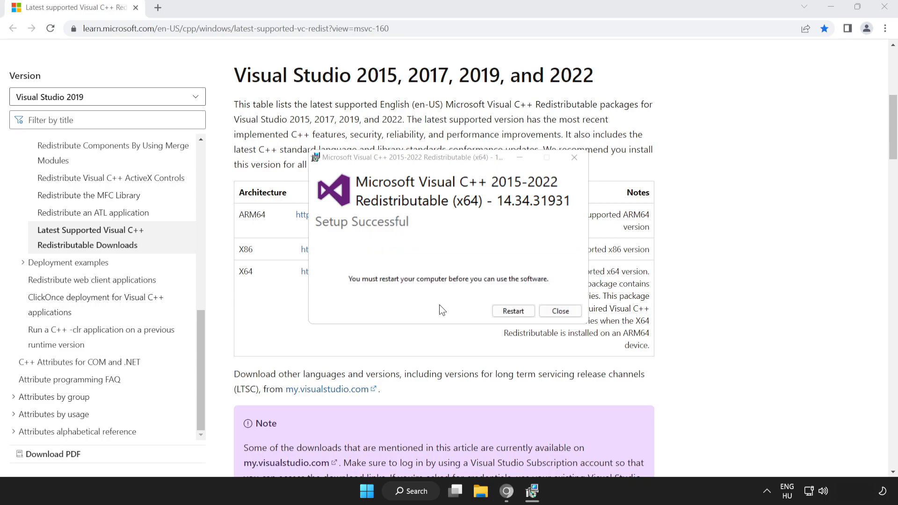
mouse_move(608, 312)
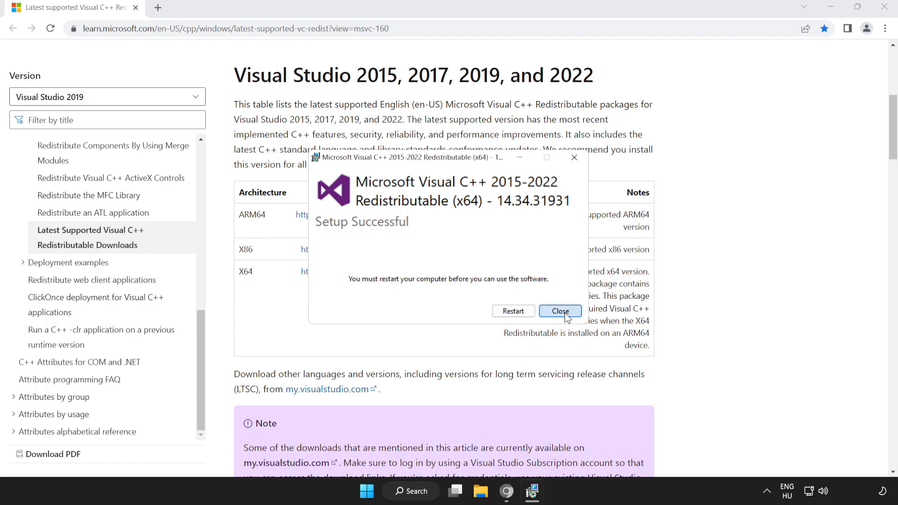
left_click(560, 312)
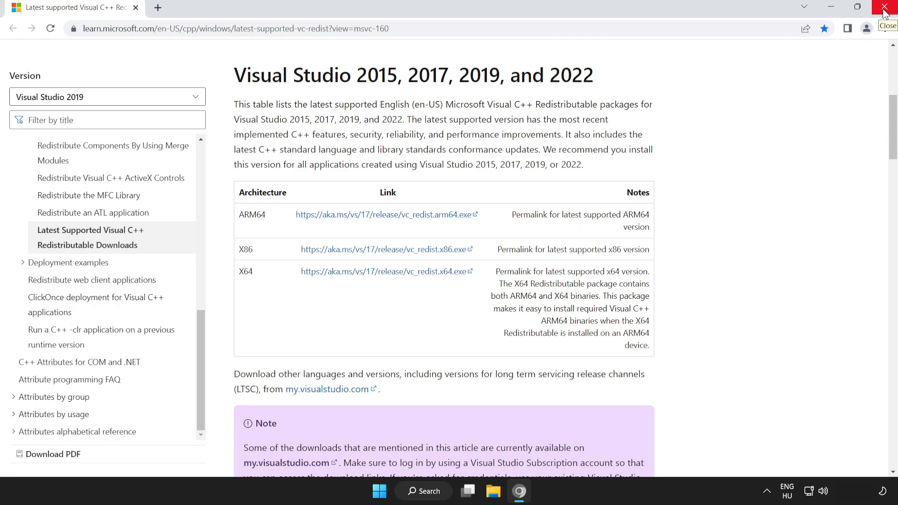
Close Chrome and show the Start menu power options with Sleep, Shut down and Restart
left_click(884, 5)
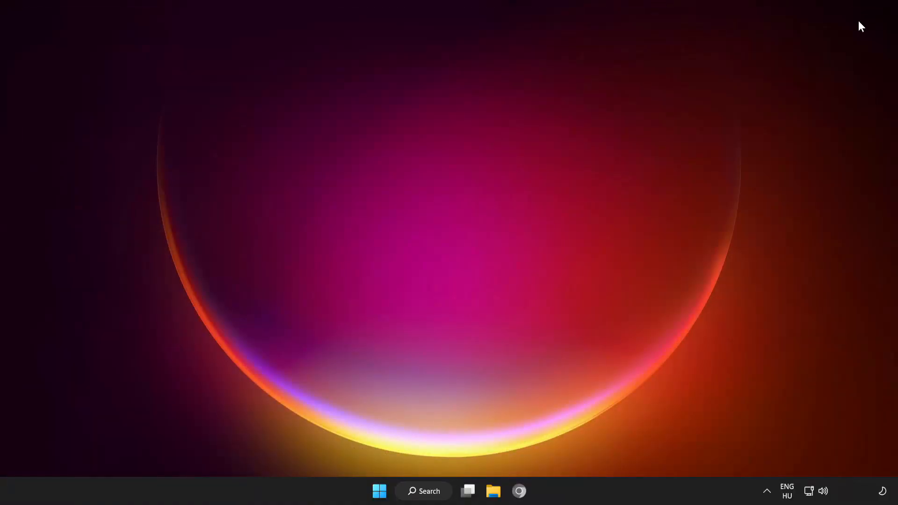
left_click(379, 491)
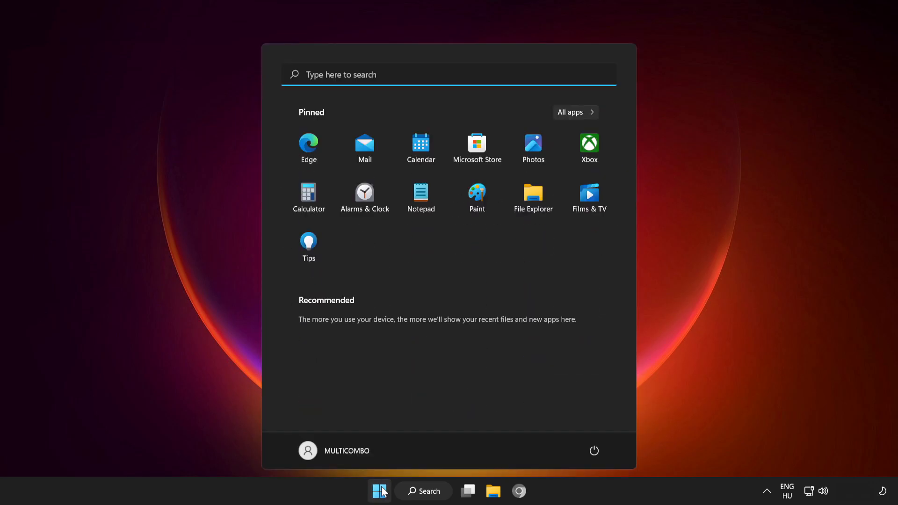
left_click(593, 450)
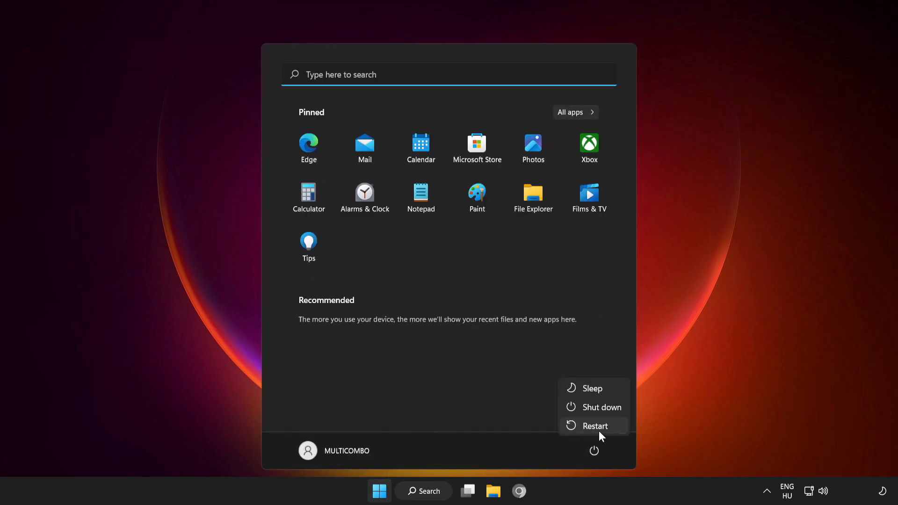